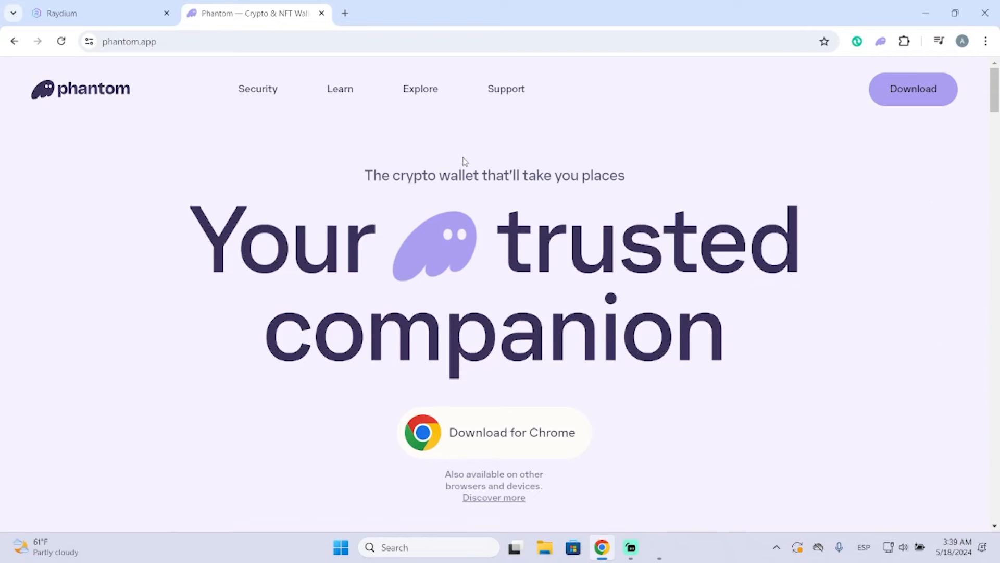
pyautogui.moveTo(396, 205)
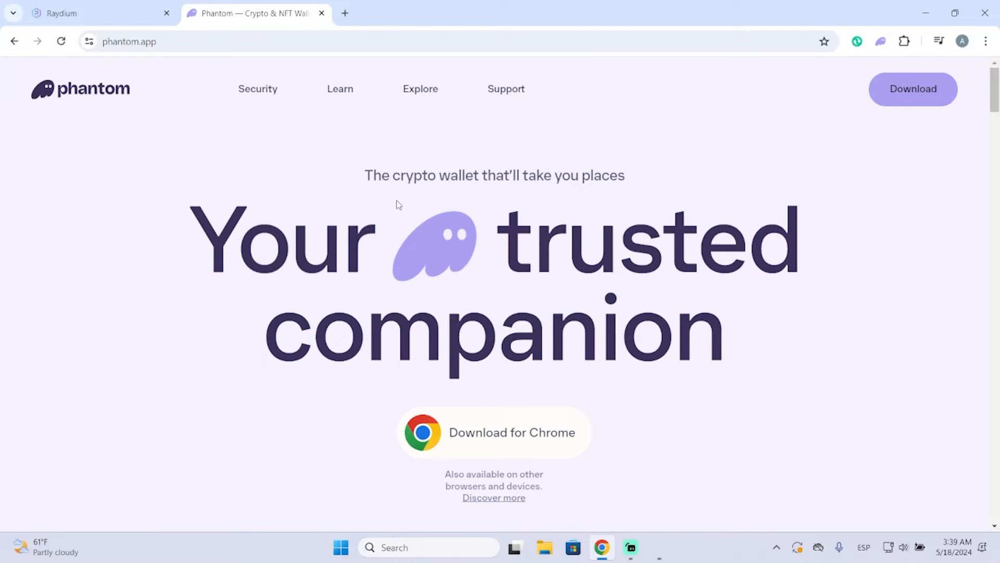
pyautogui.moveTo(625, 139)
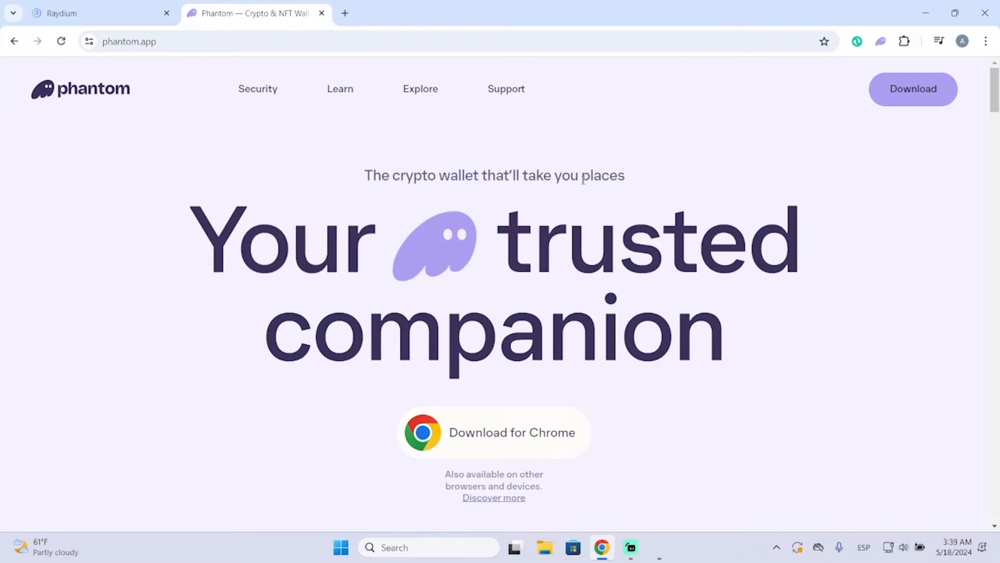
pyautogui.moveTo(712, 176)
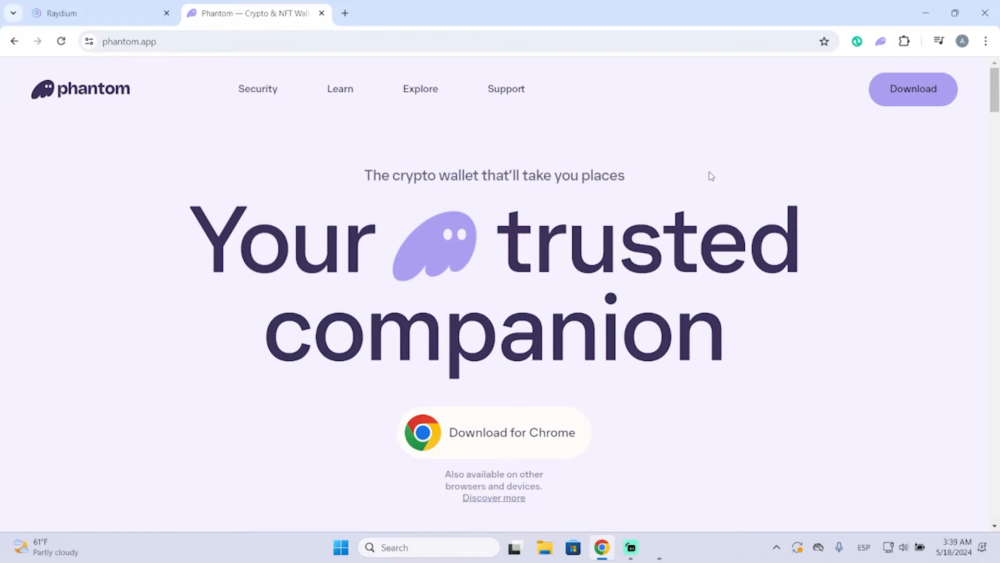
pyautogui.moveTo(880, 41)
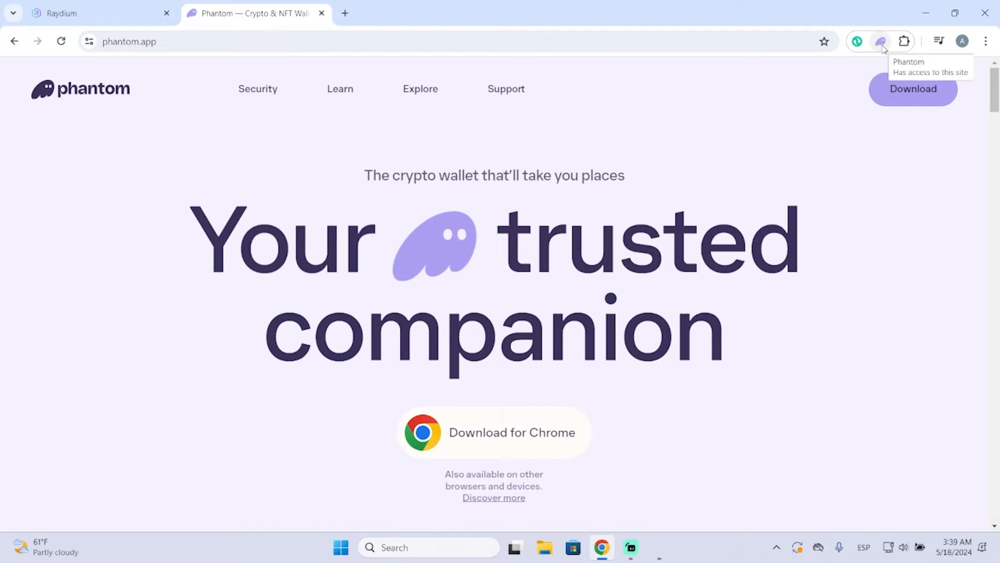
# - View Connected Apps listing raydium.io via the wallet menu and settings, then return to the Raydium swap page
pyautogui.click(882, 41)
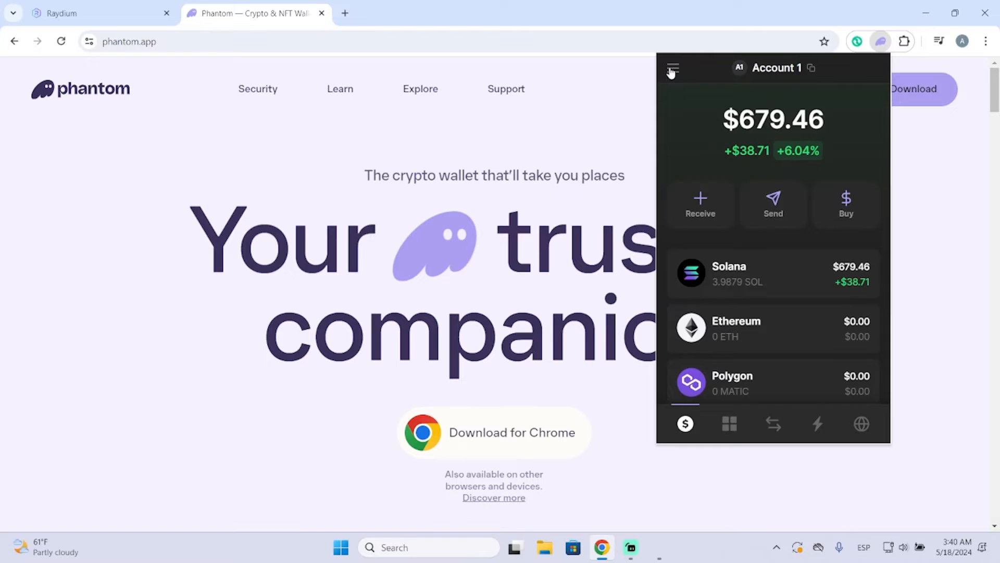
pyautogui.click(671, 69)
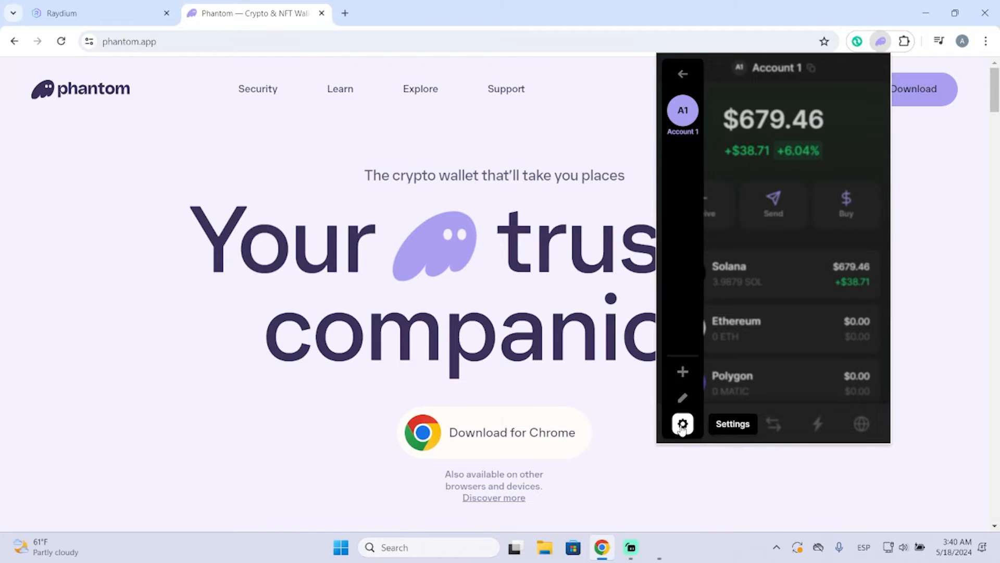
pyautogui.click(681, 423)
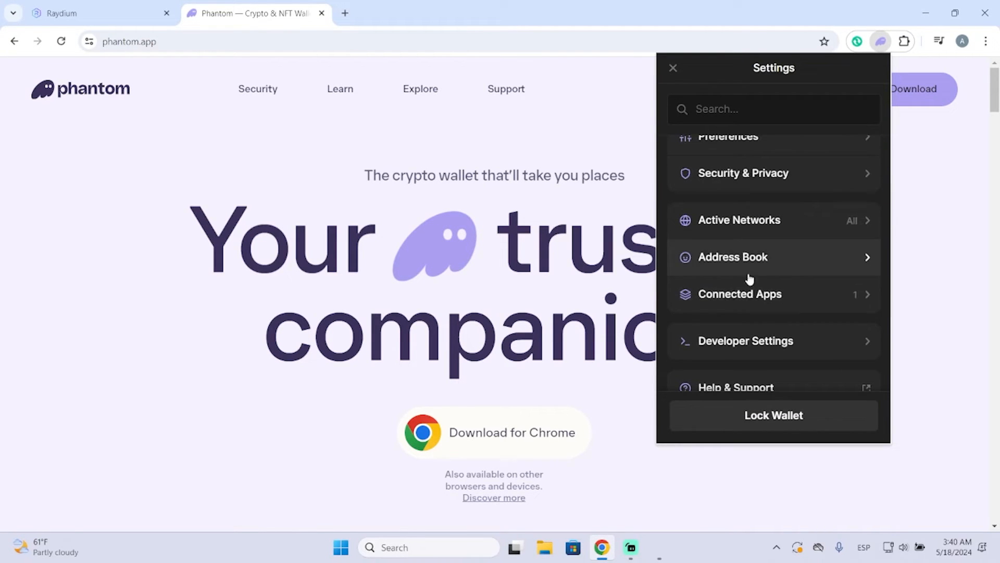
pyautogui.moveTo(781, 302)
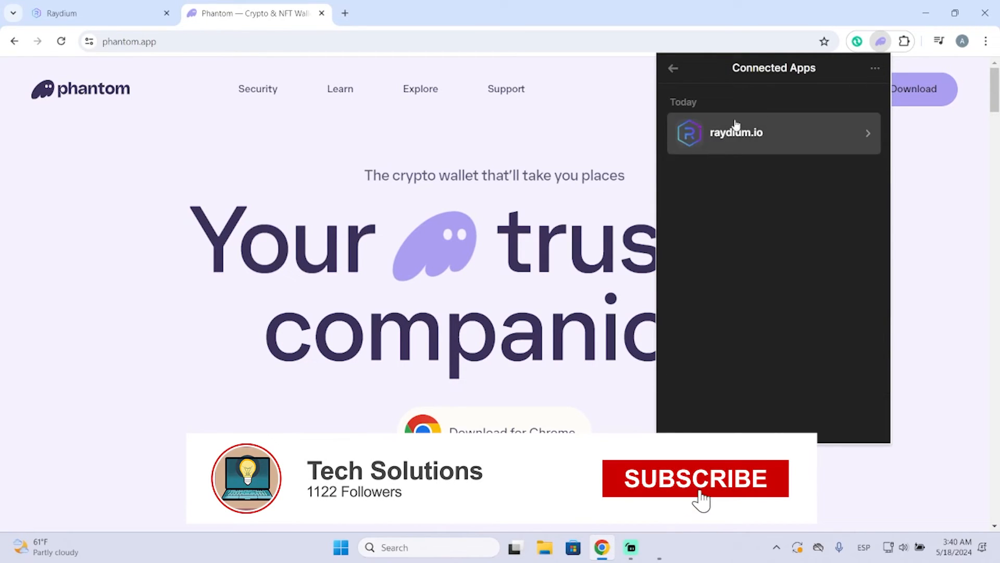
pyautogui.click(695, 479)
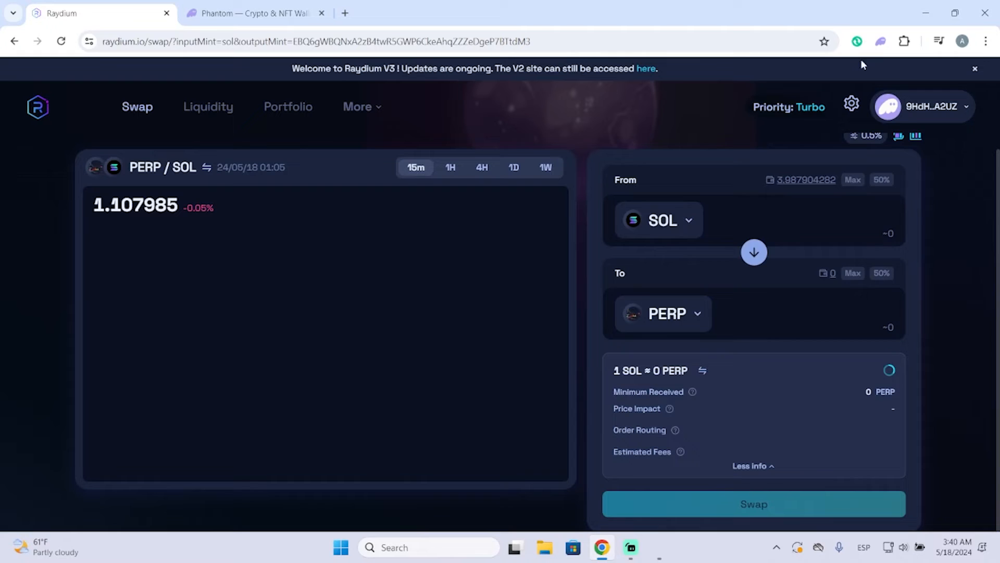
# - Reopen Connected Apps and inspect raydium.io's App Info with its last-used date and Disconnect option
pyautogui.click(881, 41)
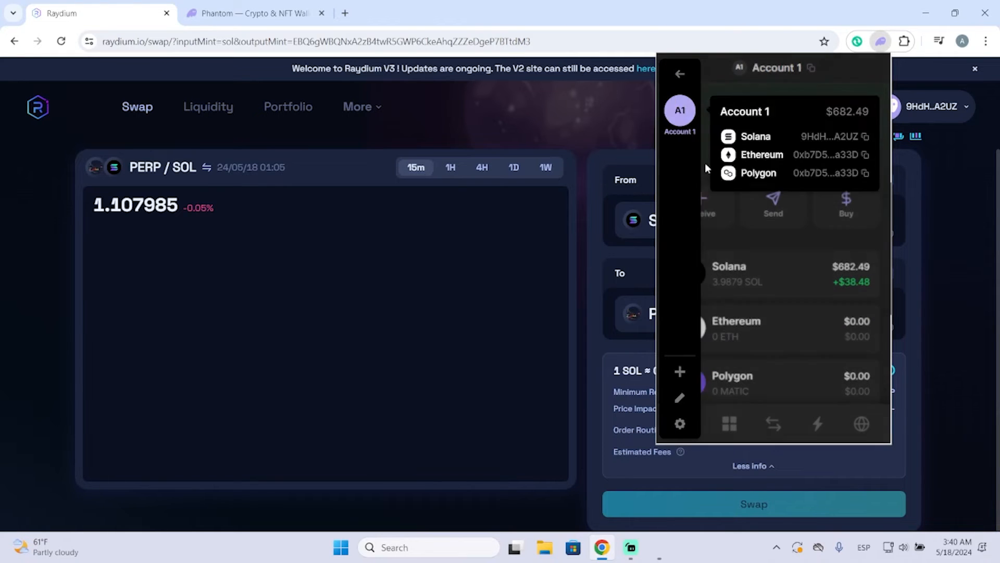
pyautogui.click(680, 423)
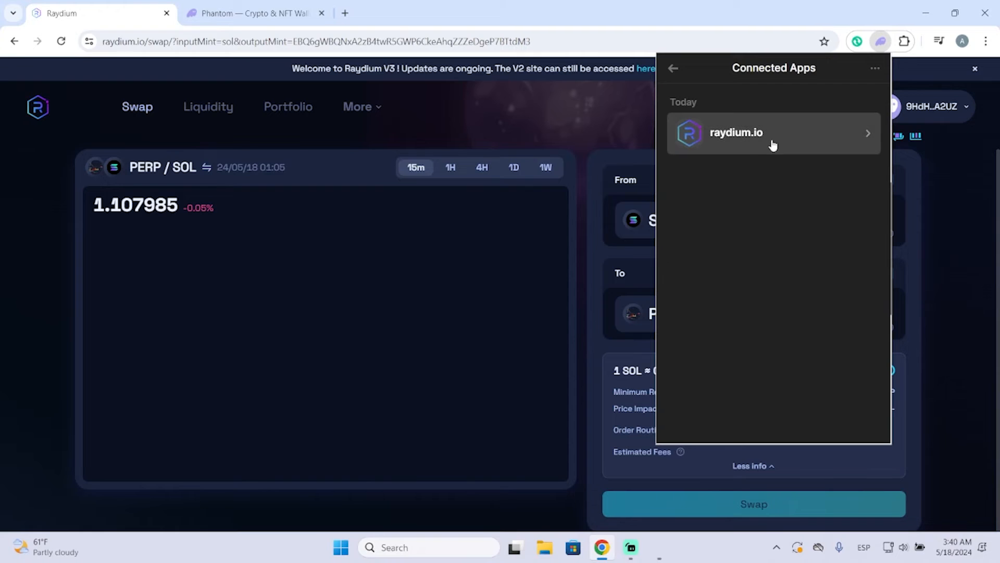
pyautogui.moveTo(838, 101)
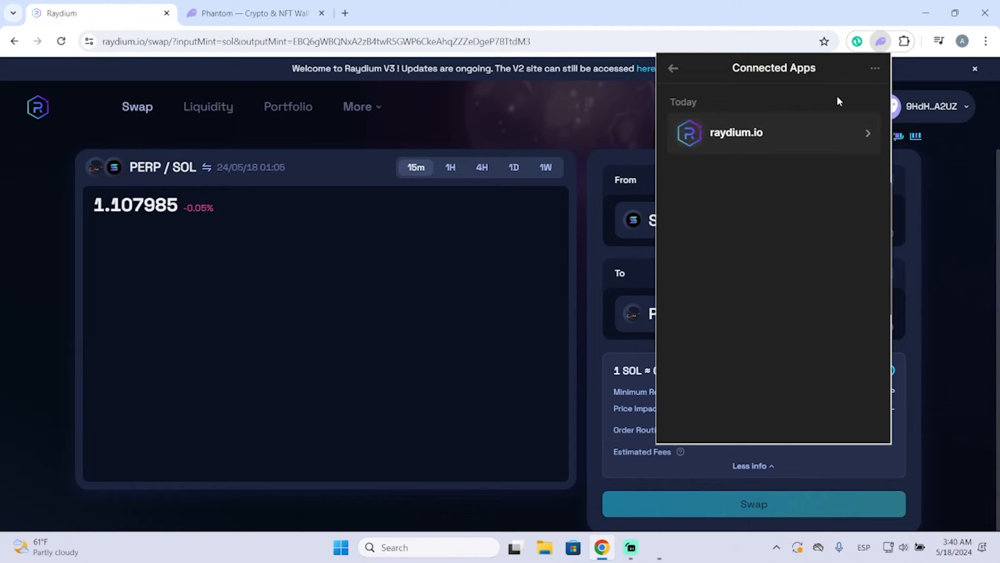
pyautogui.moveTo(746, 178)
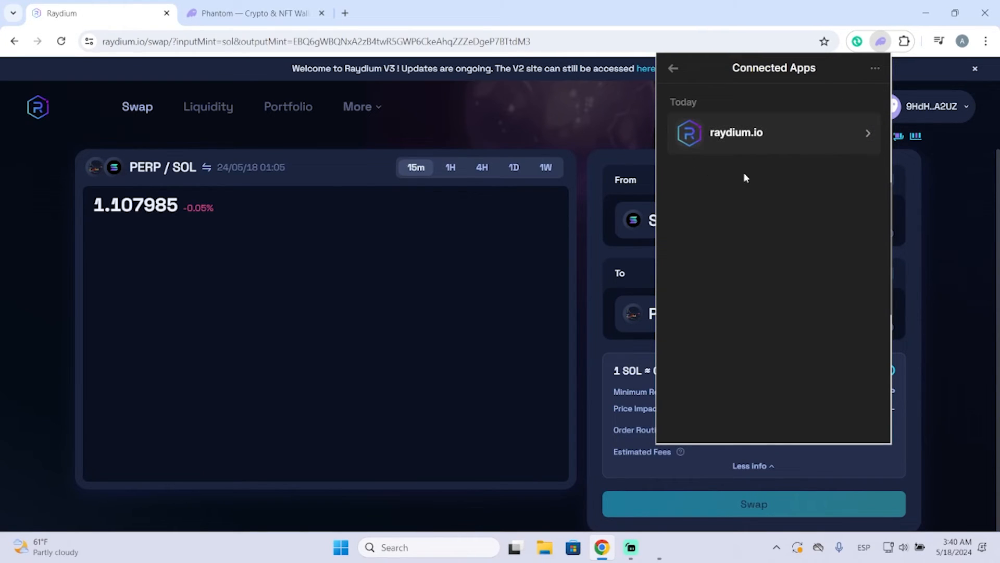
pyautogui.moveTo(731, 160)
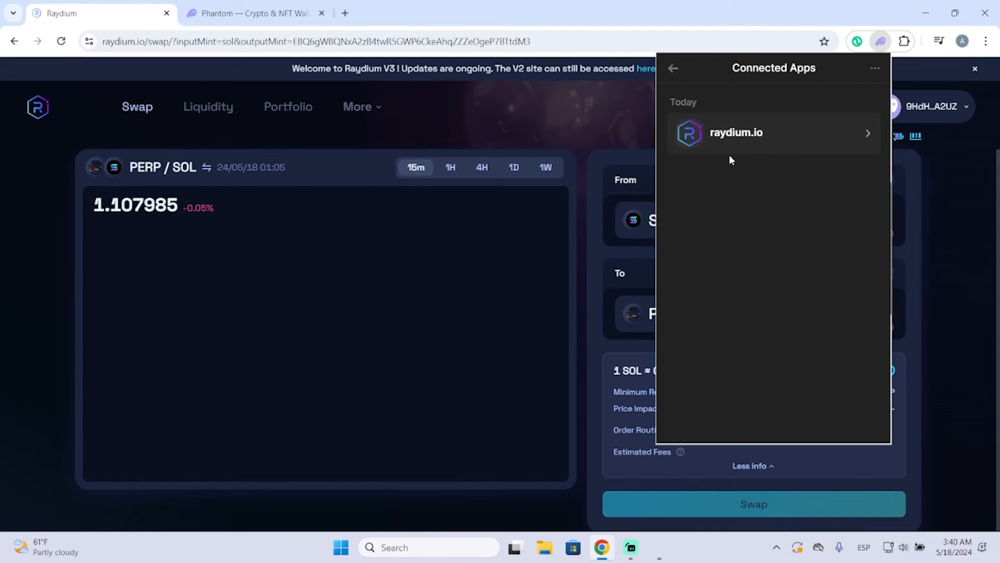
pyautogui.click(736, 132)
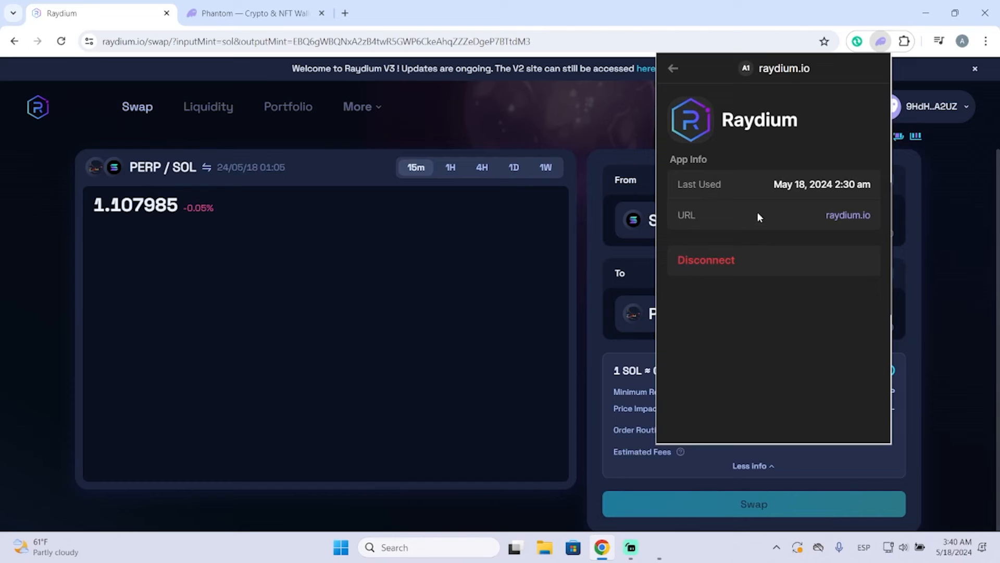
pyautogui.click(673, 68)
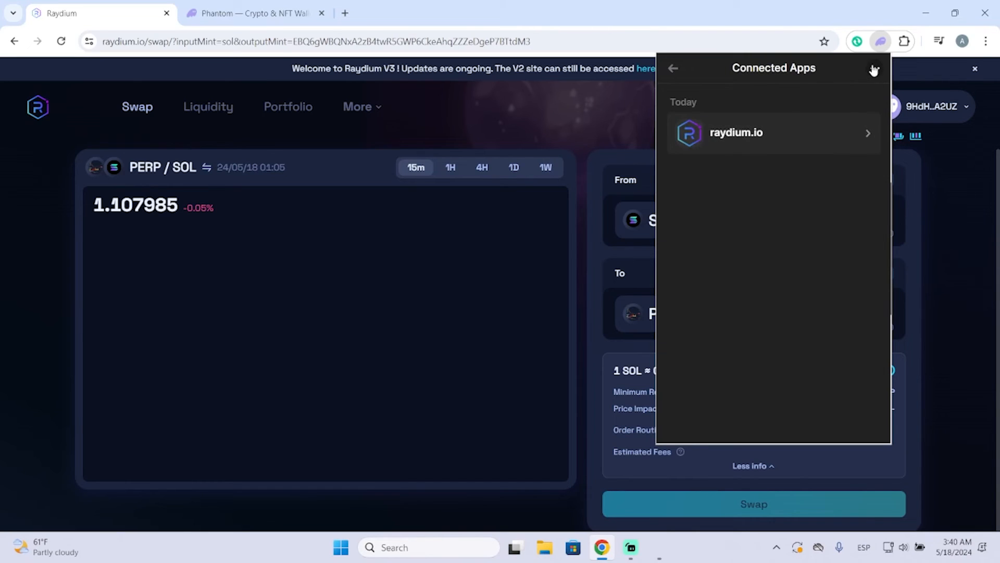
# - Reveal the Disconnect from all option, then leave settings for the wallet's account home
pyautogui.click(874, 68)
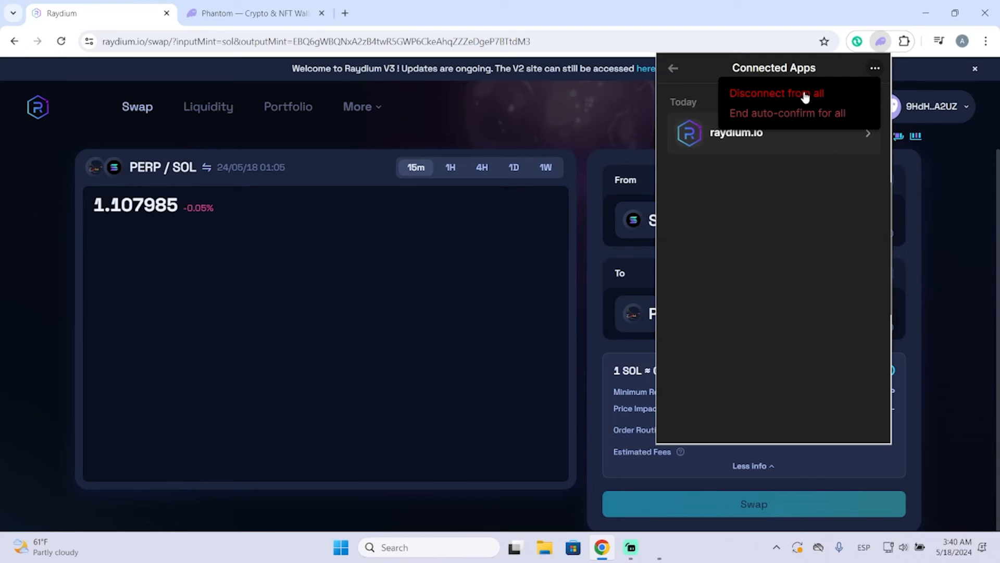
pyautogui.click(672, 67)
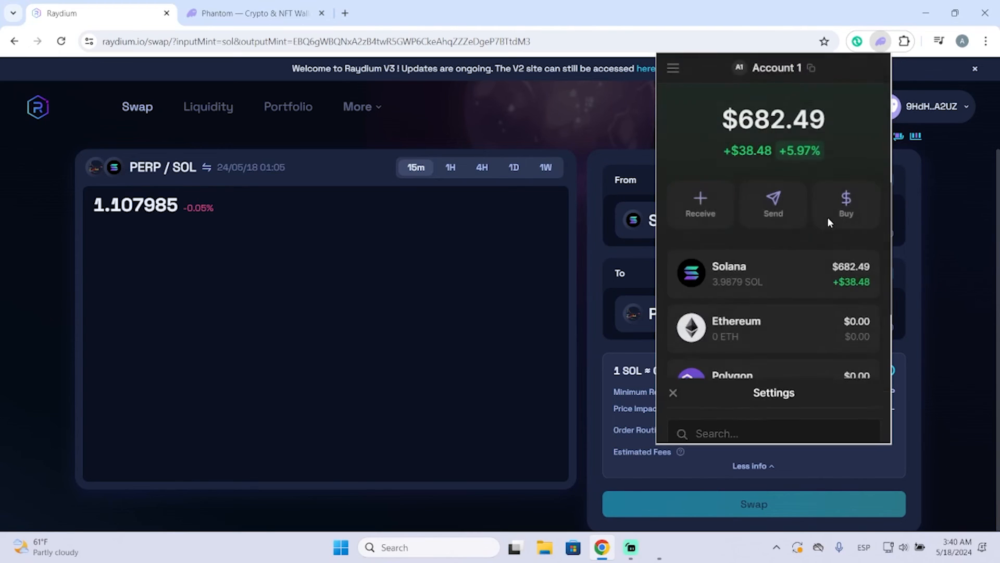